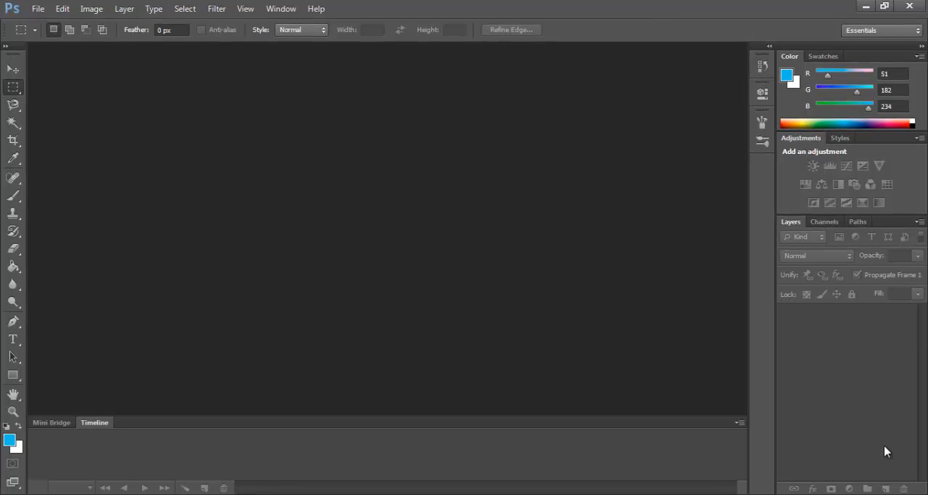
pyautogui.moveTo(548, 365)
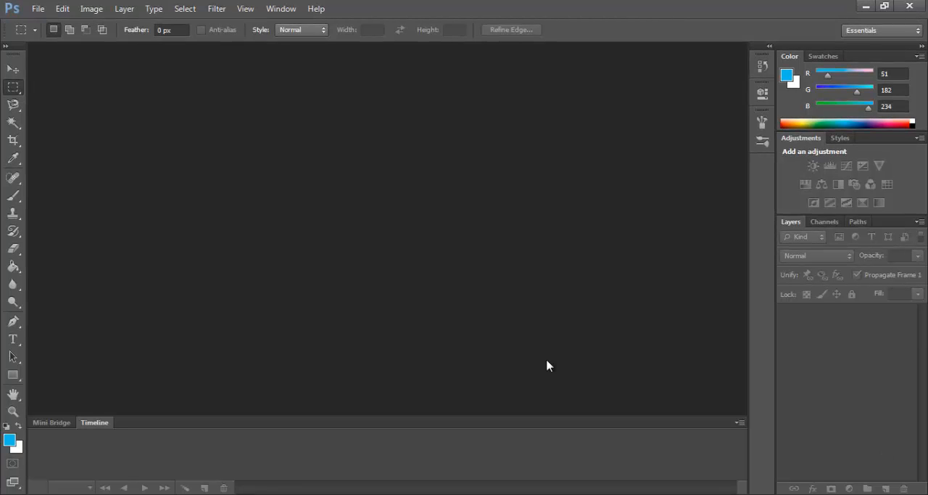
pyautogui.moveTo(58, 93)
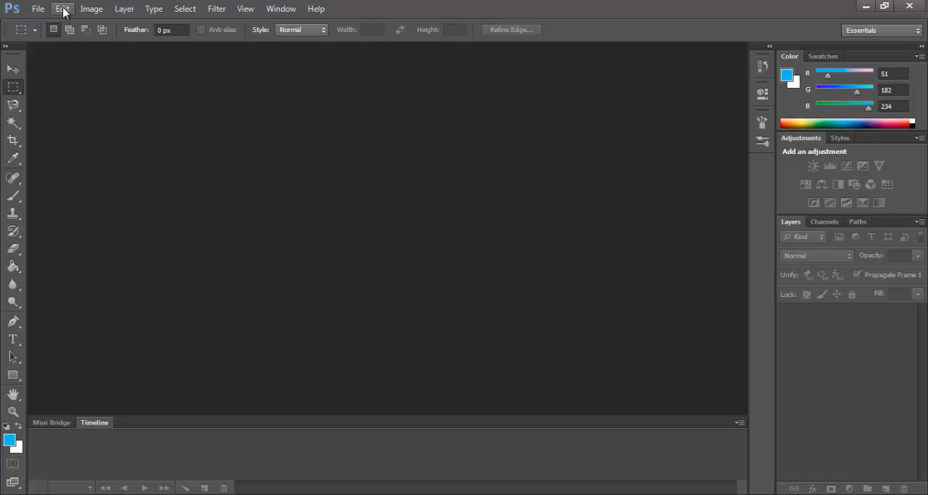
# Step: Bring up Color Settings from the Edit menu and toggle to Fewer then back to More Options
pyautogui.click(62, 9)
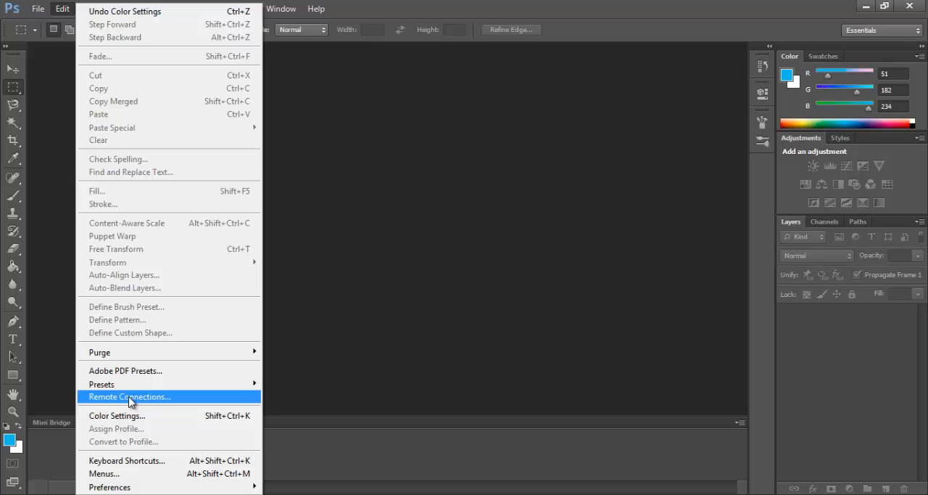
pyautogui.click(116, 415)
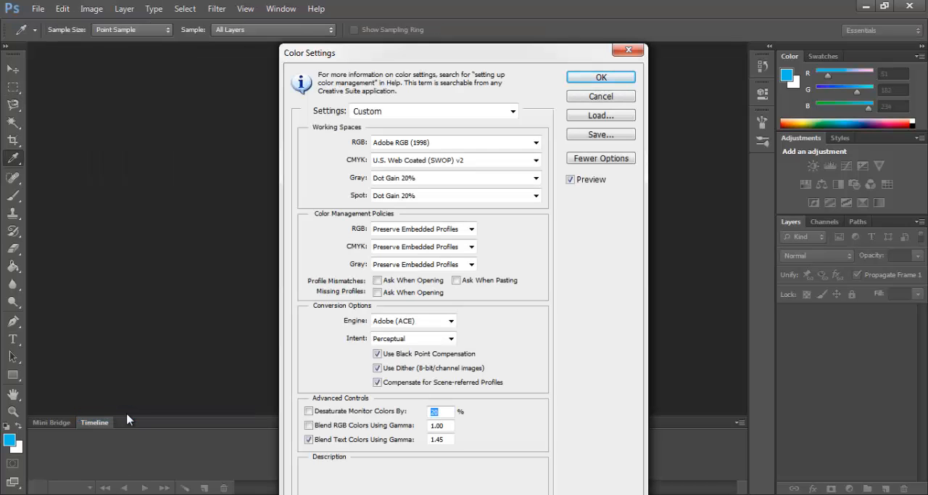
pyautogui.click(601, 158)
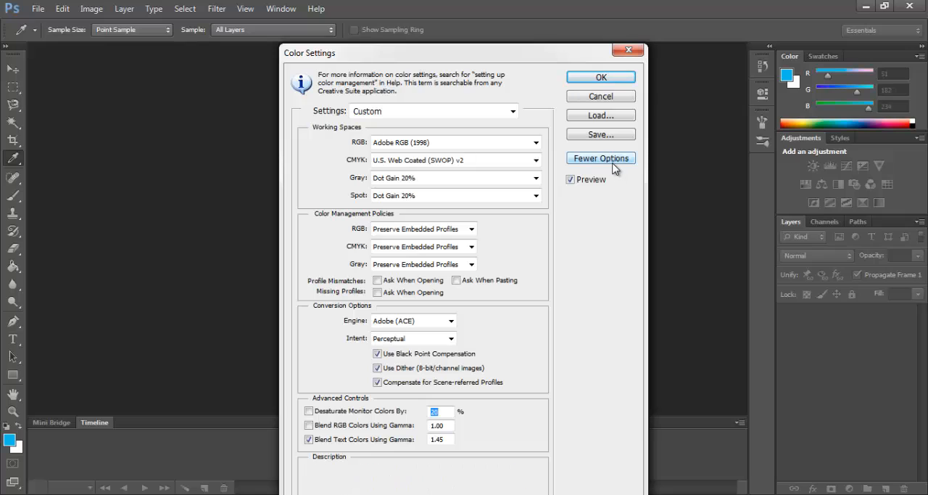
pyautogui.click(600, 158)
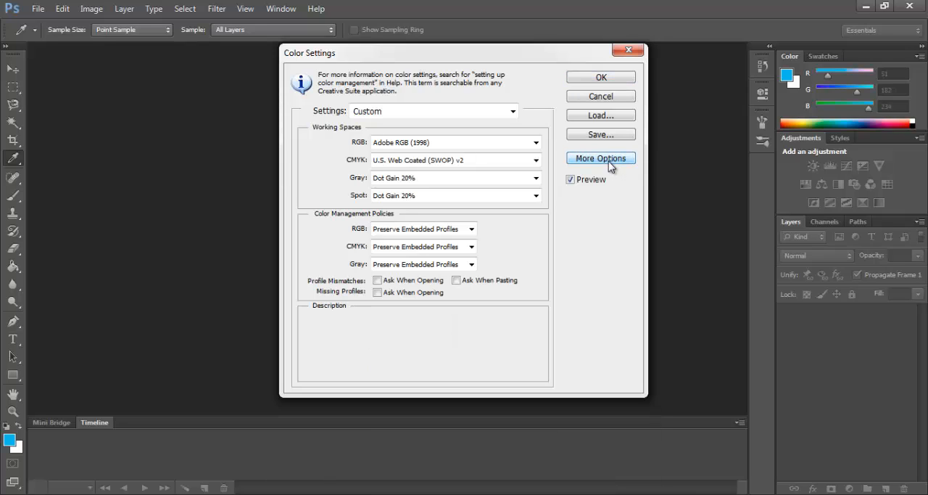
pyautogui.click(601, 158)
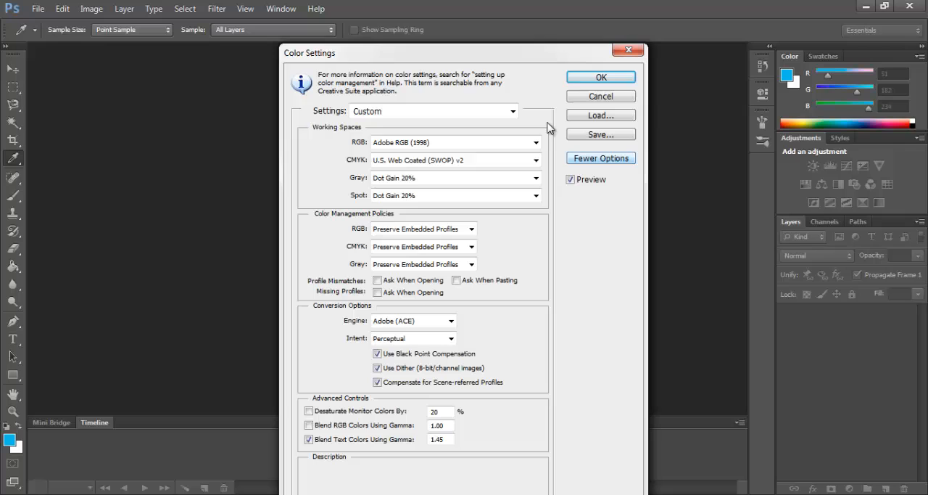
# Step: Choose the North America General Purpose 2 preset, then set the RGB working space to Adobe RGB (1998)
pyautogui.click(514, 111)
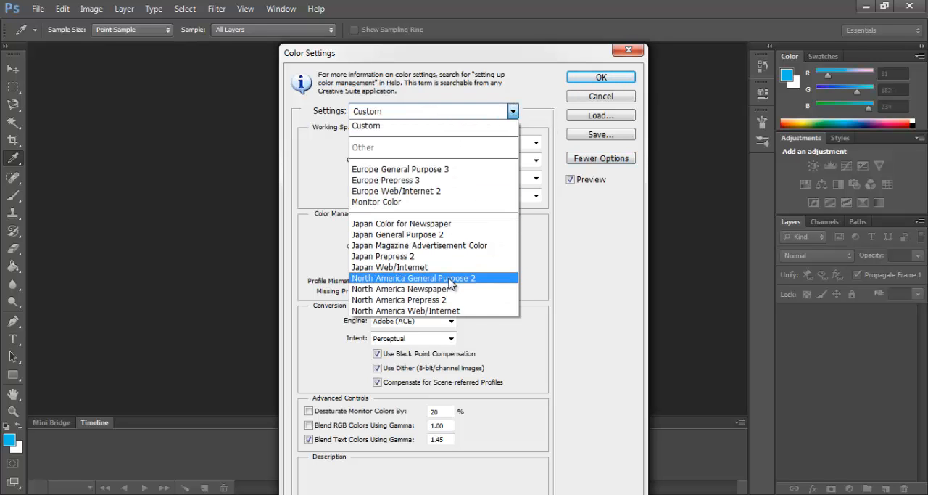
pyautogui.click(414, 277)
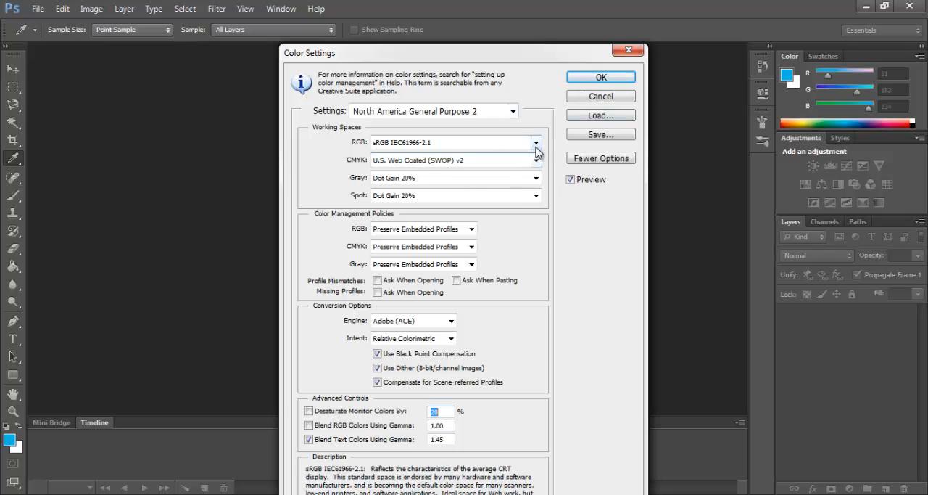
pyautogui.click(535, 142)
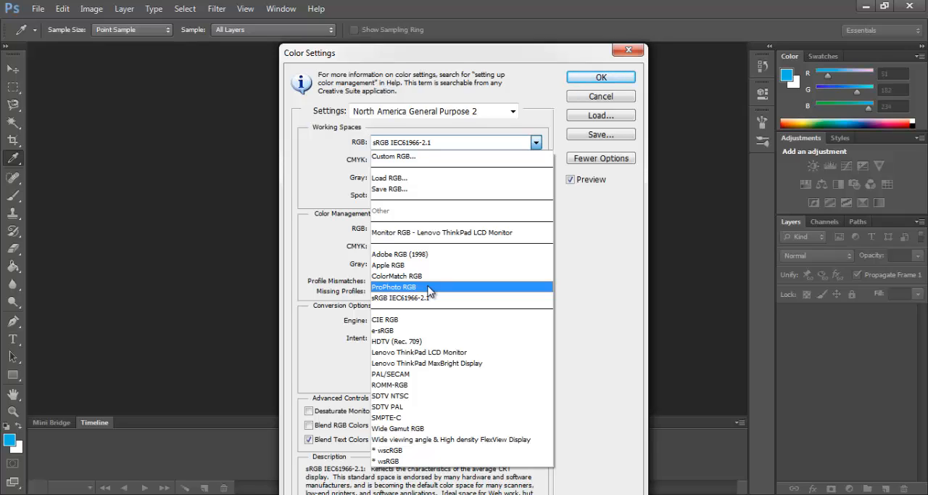
pyautogui.moveTo(399, 254)
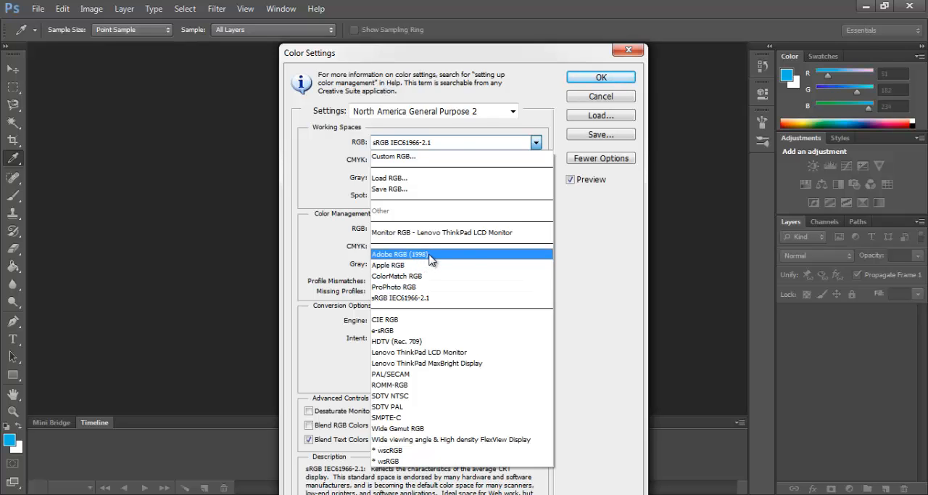
pyautogui.click(400, 254)
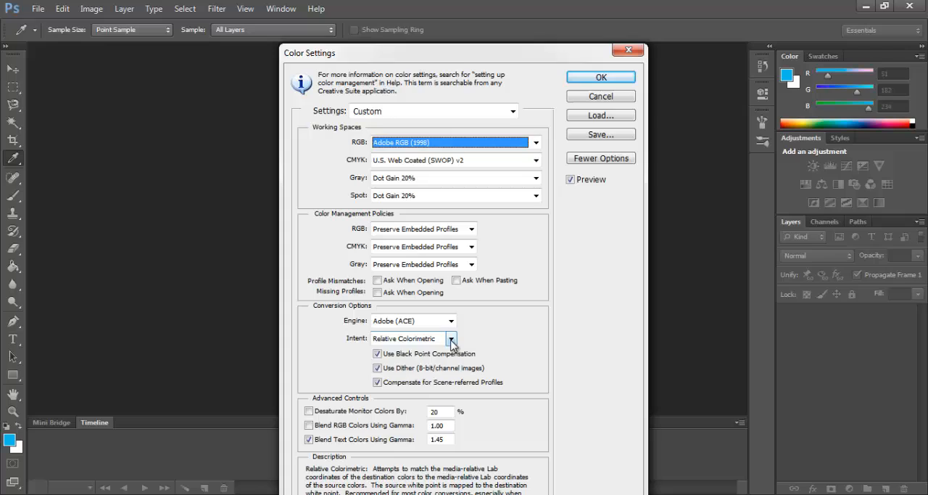
# Step: Set the rendering intent to Perceptual and confirm the Color Settings with OK
pyautogui.click(451, 338)
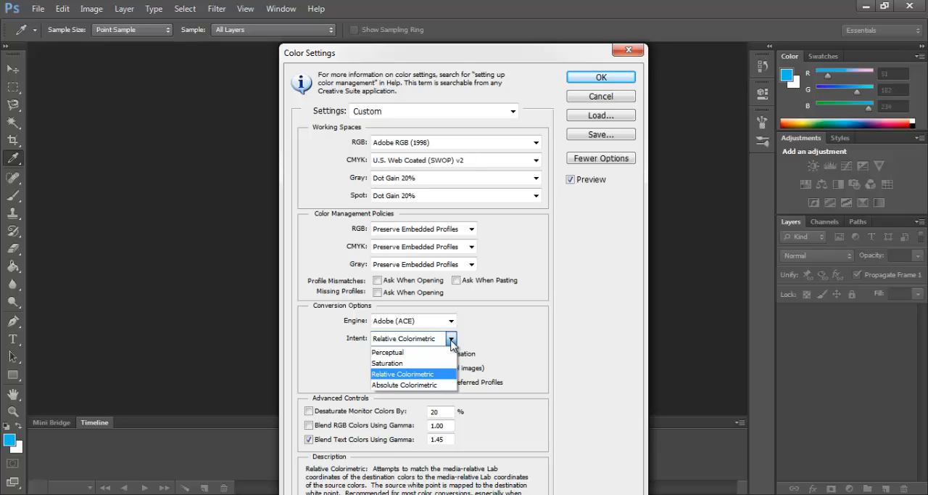
pyautogui.click(387, 351)
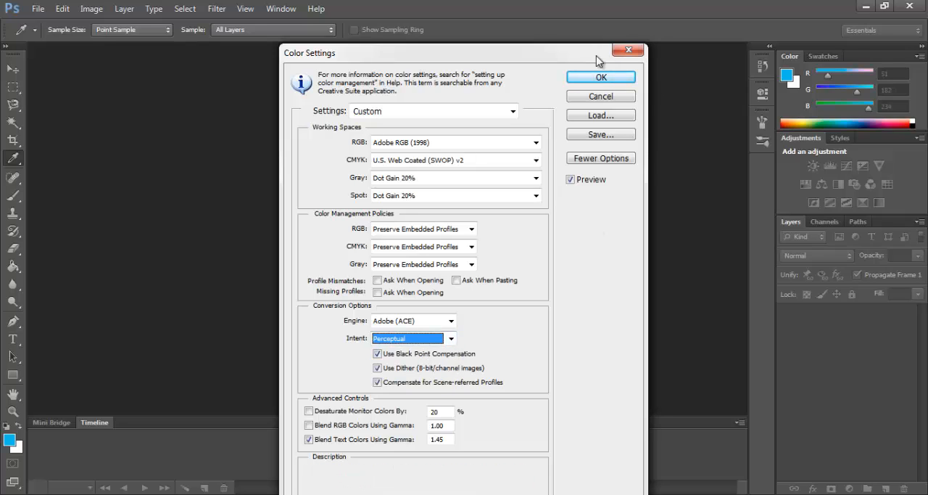
pyautogui.click(601, 77)
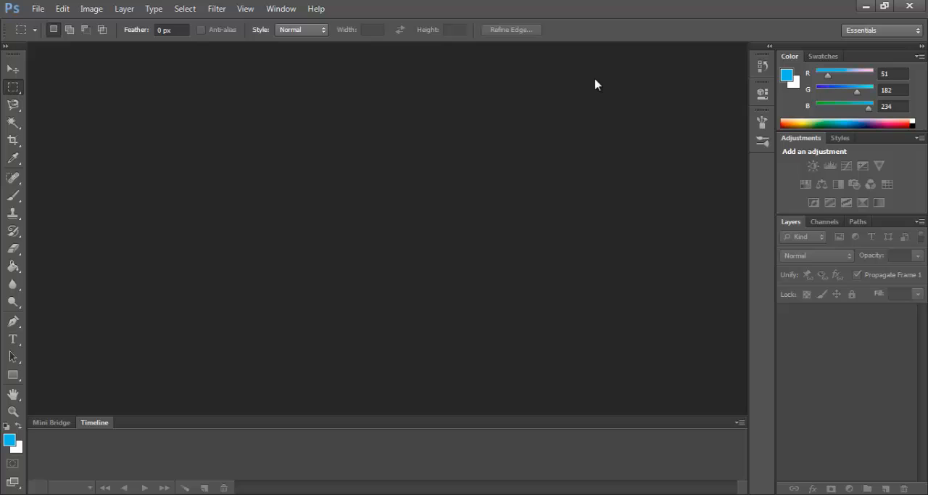